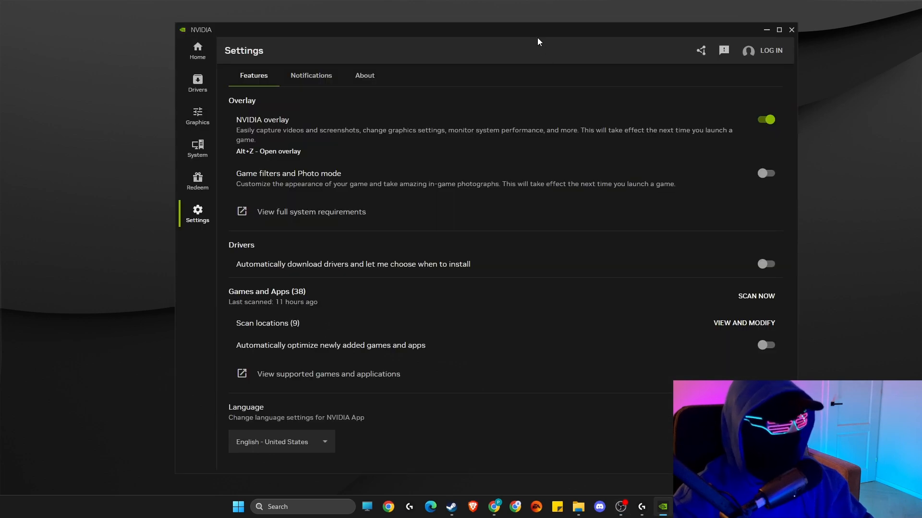
Bring up the NVIDIA overlay and go to the Instant Replay page.
left_click(790, 29)
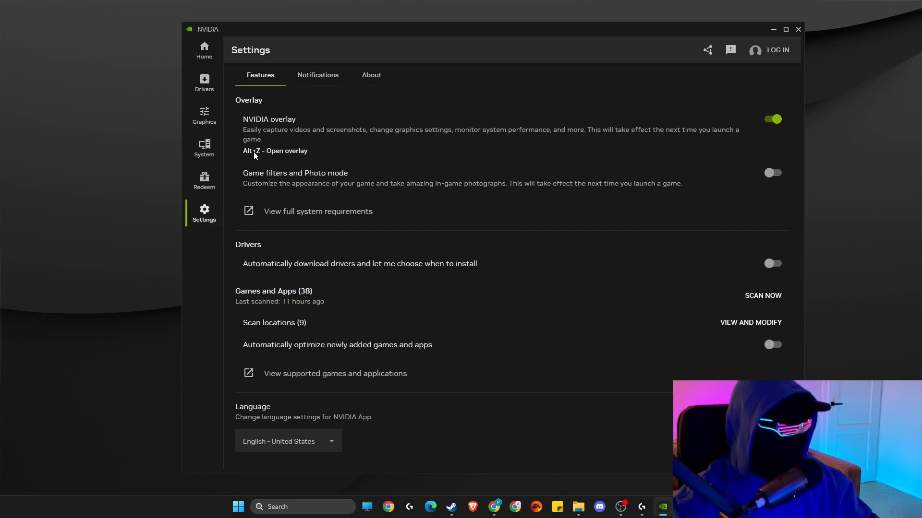
mouse_move(296, 162)
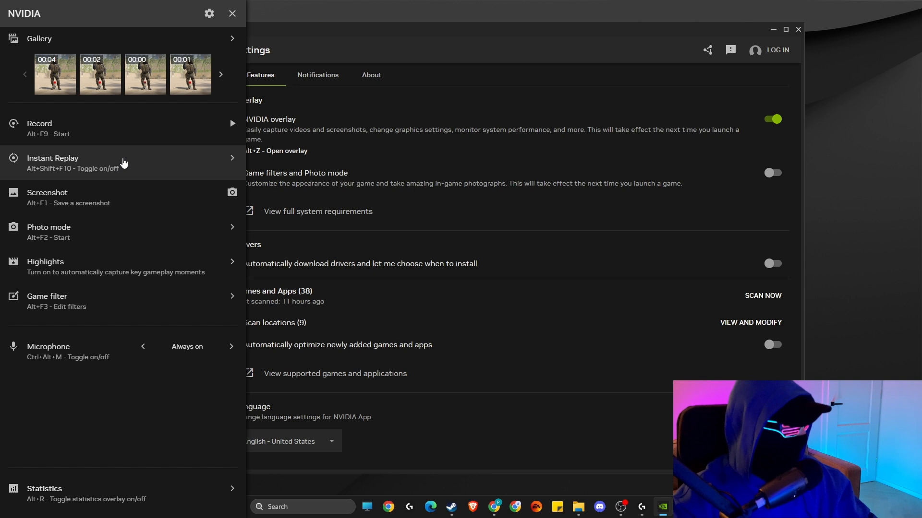
left_click(117, 164)
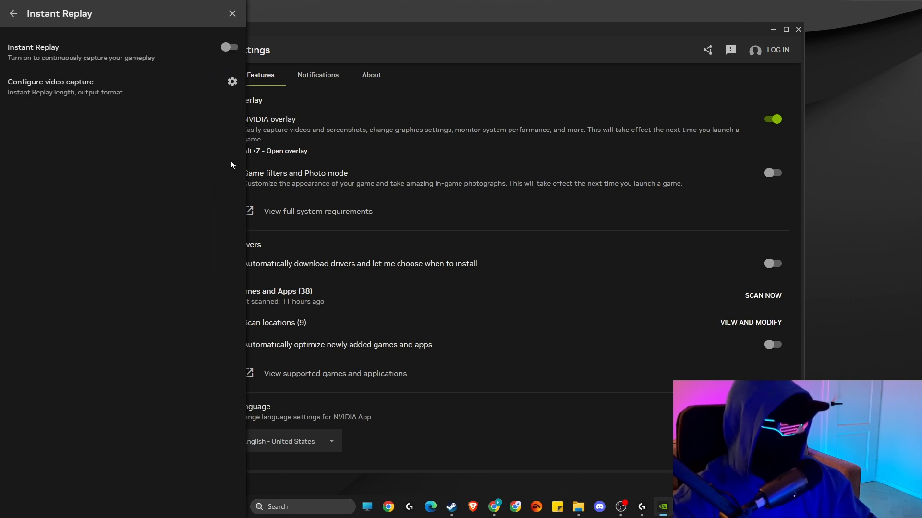
mouse_move(225, 47)
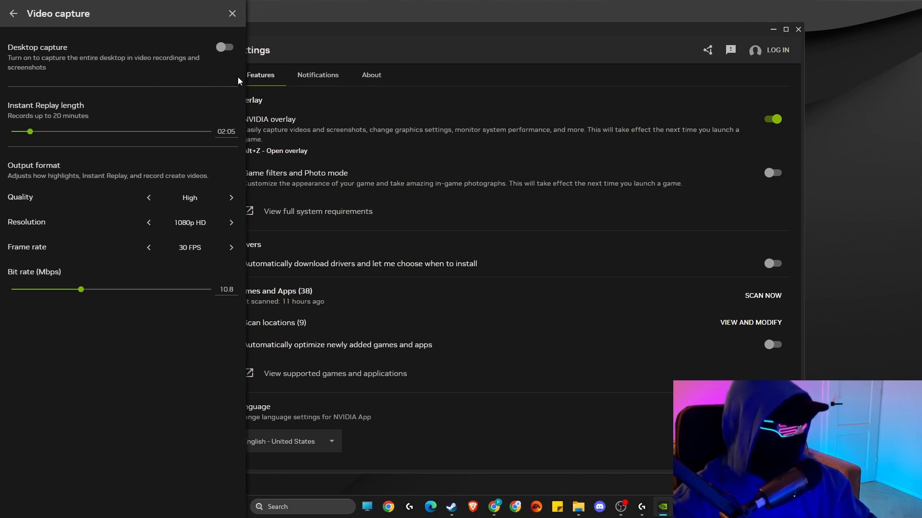
mouse_move(149, 198)
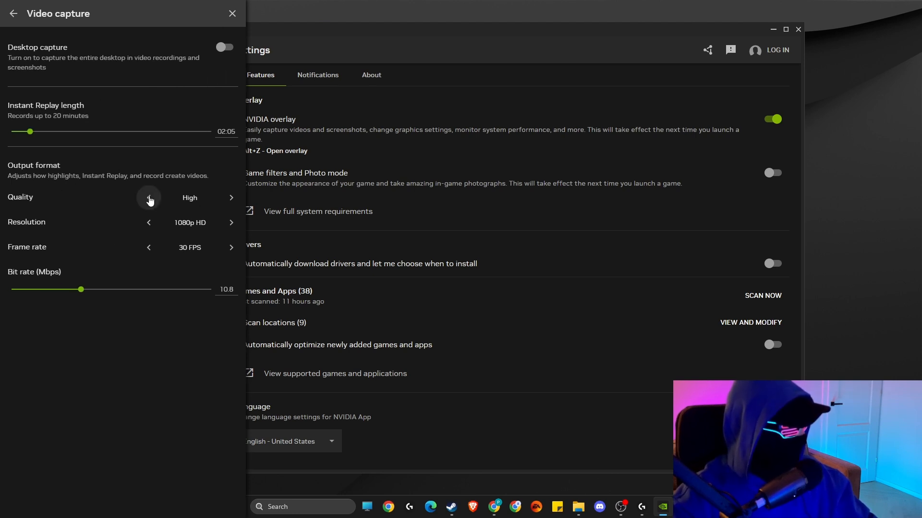
mouse_move(164, 225)
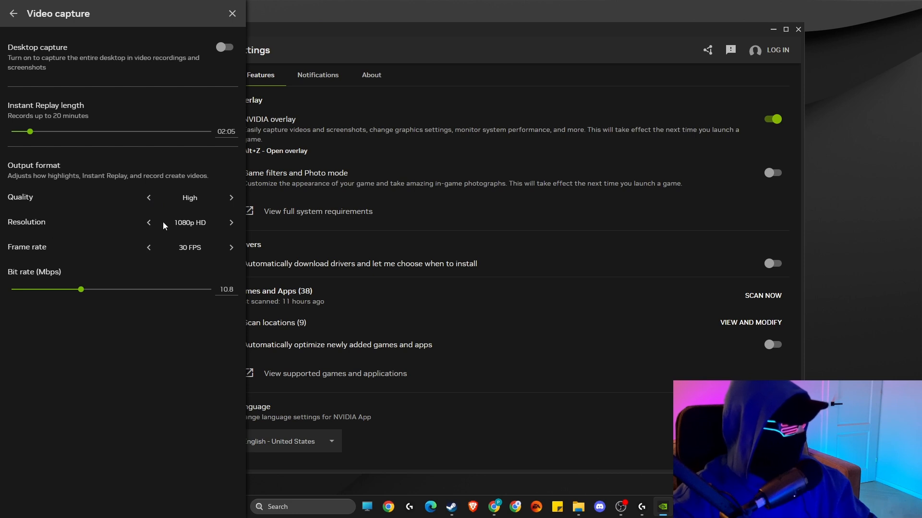
Step the recording resolution with the arrows until it reads 1080p HD.
left_click(149, 223)
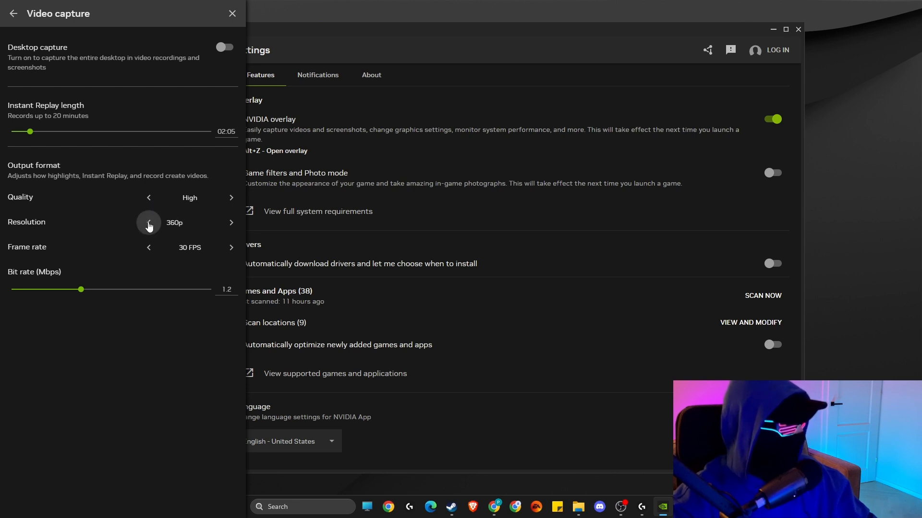
left_click(148, 222)
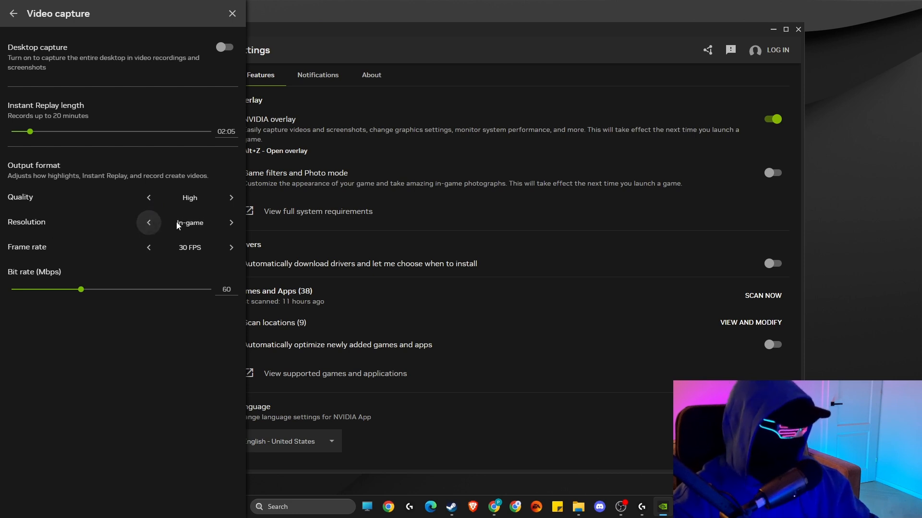
mouse_move(232, 223)
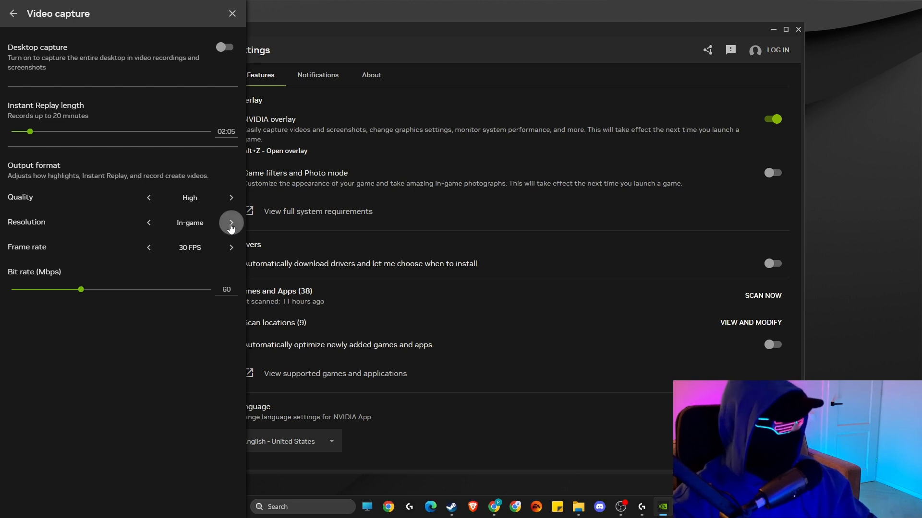
left_click(230, 222)
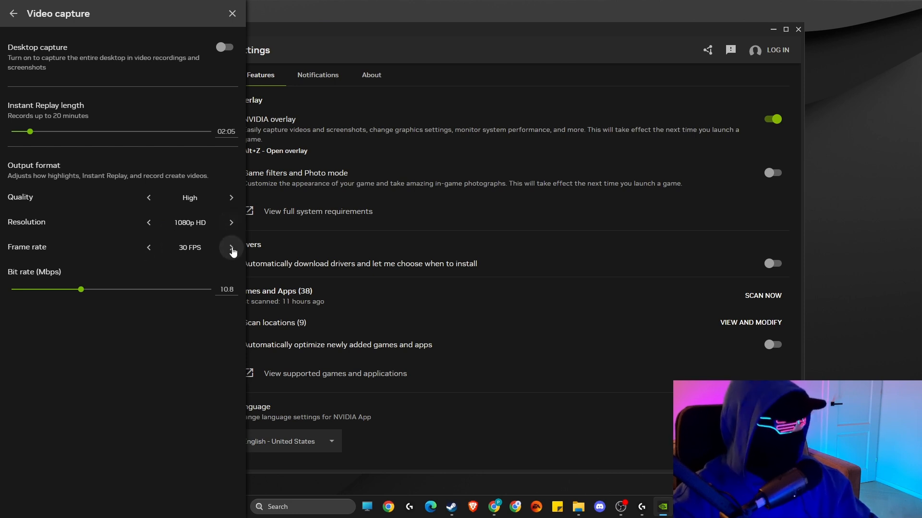
Raise the frame rate to 120 FPS and drag the bit rate slider to about 30 Mbps.
left_click(231, 247)
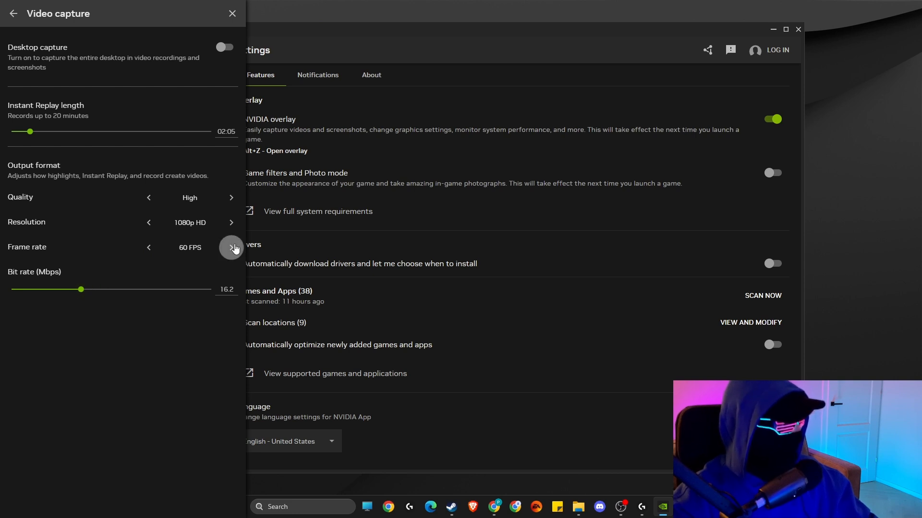
left_click(232, 247)
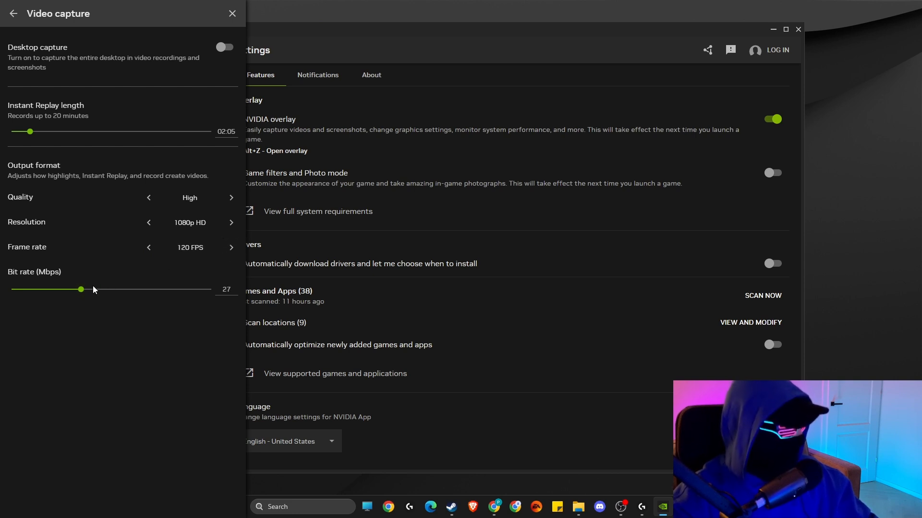
left_click_drag(80, 289, 91, 289)
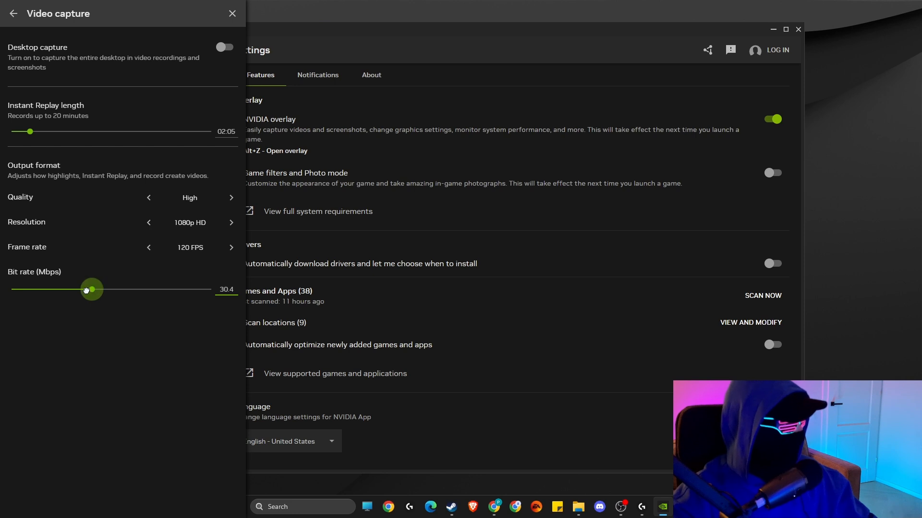
left_click_drag(91, 289, 107, 289)
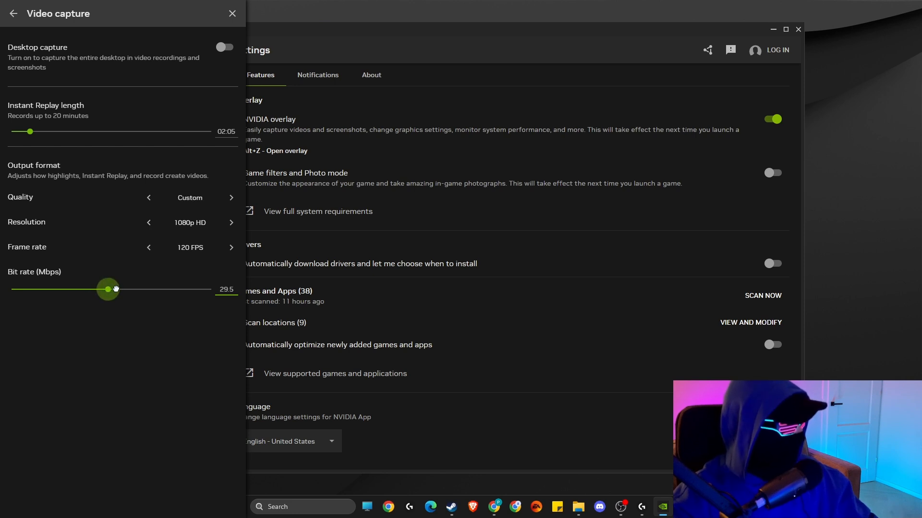
left_click_drag(109, 289, 165, 289)
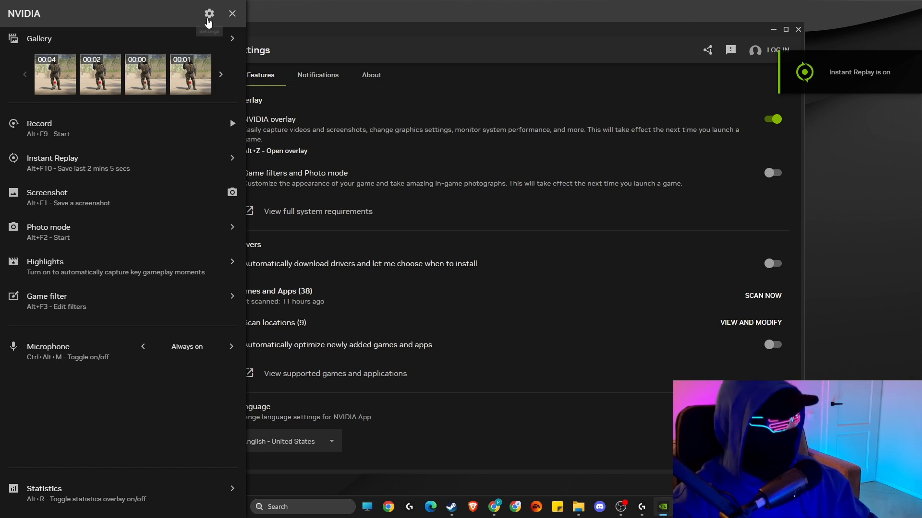
Review the overlay's Audio settings, confirming Format is Separate tracks, and return to the settings list.
left_click(208, 13)
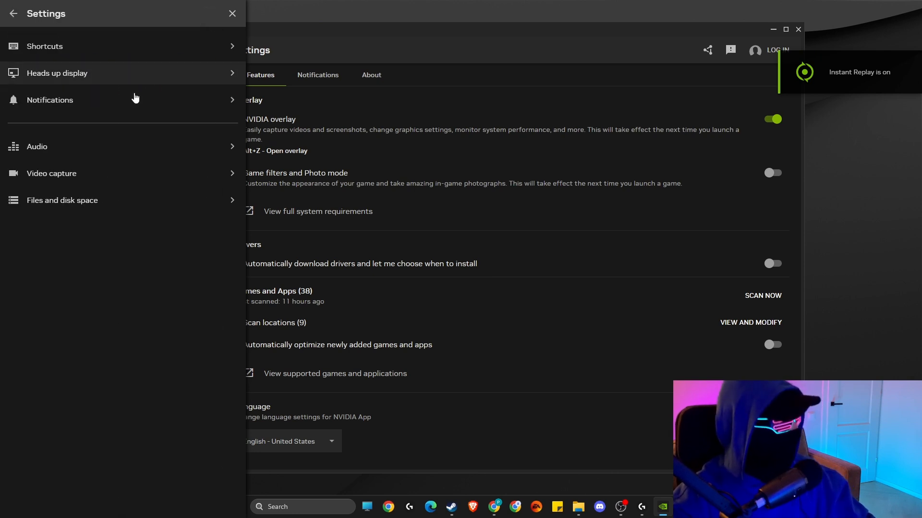
left_click(38, 146)
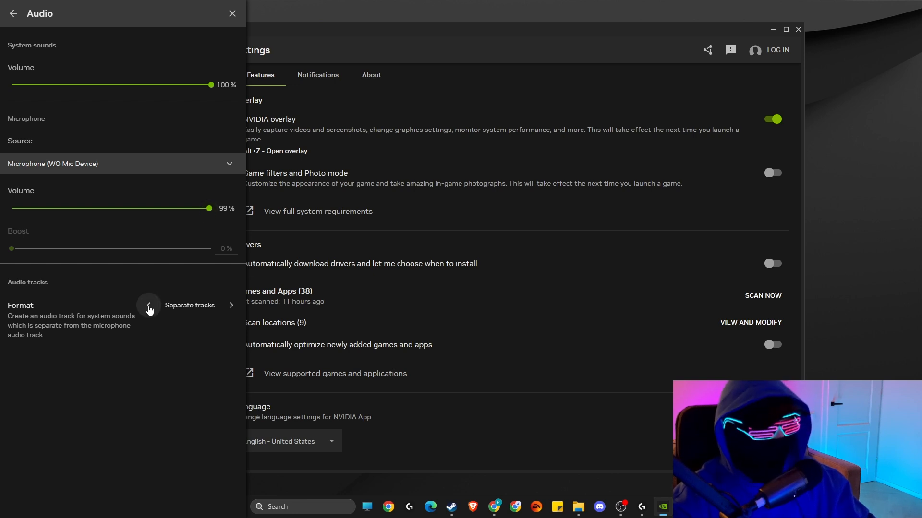
mouse_move(185, 317)
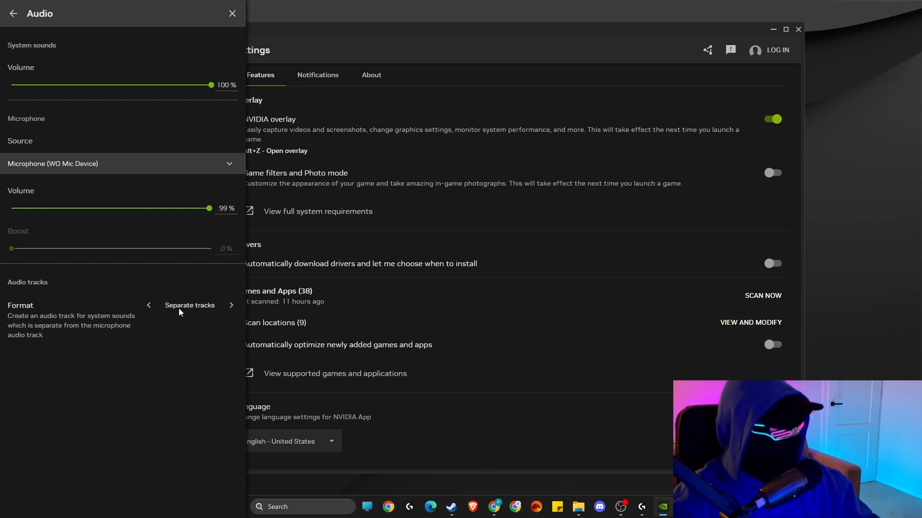
left_click(13, 12)
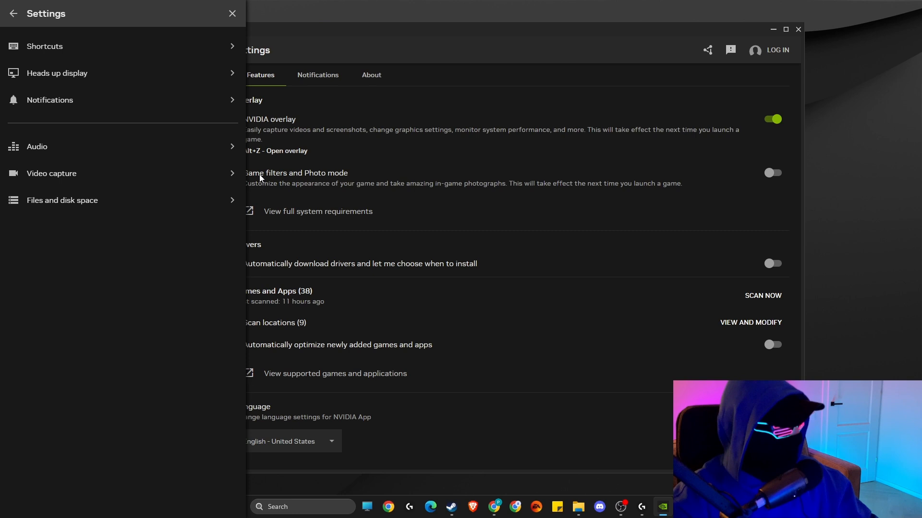
mouse_move(263, 164)
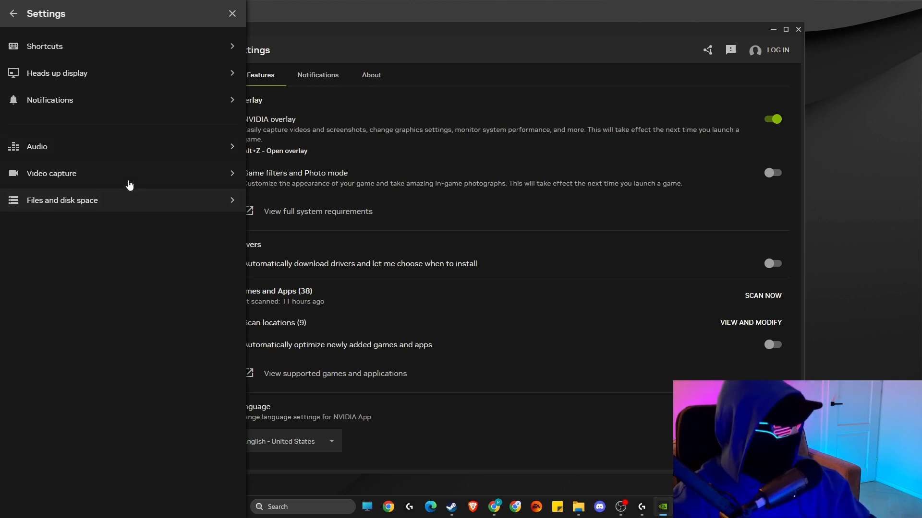
mouse_move(87, 175)
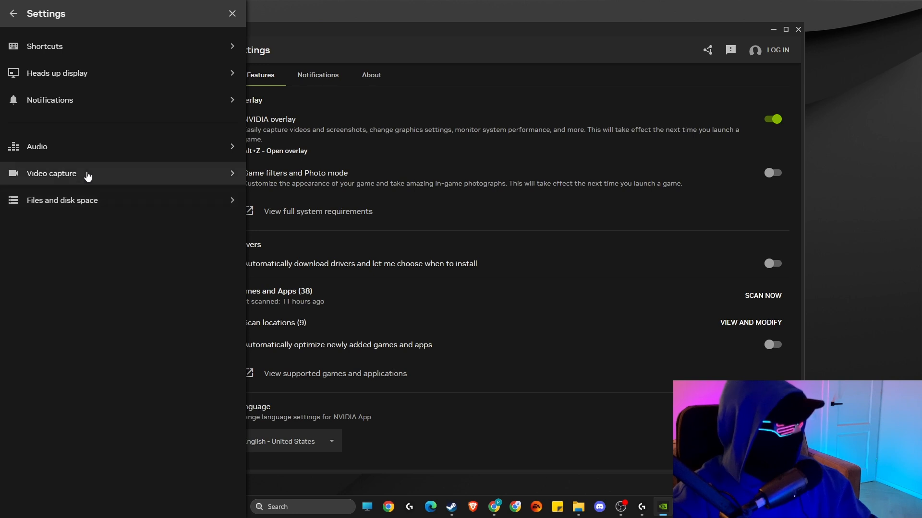
Check the Gallery save location under Files and disk space, then back out to the overlay's main panel.
left_click(62, 200)
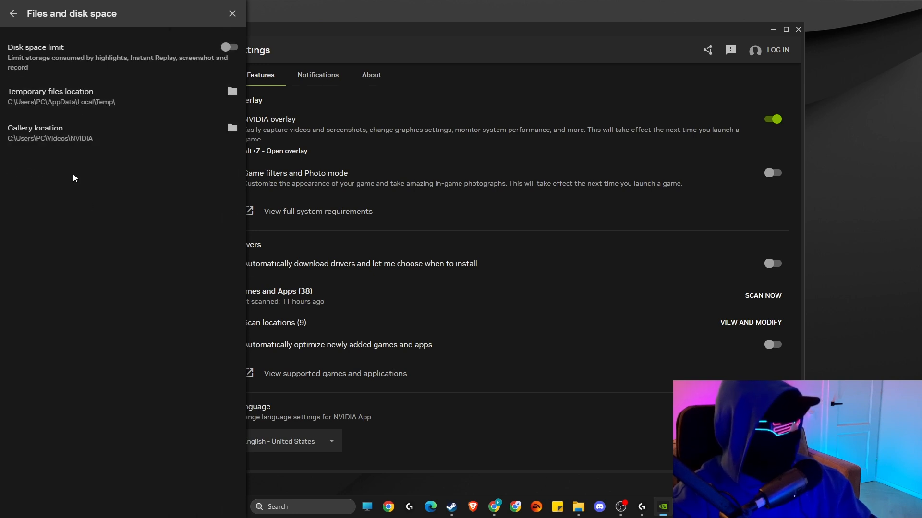
left_click(13, 13)
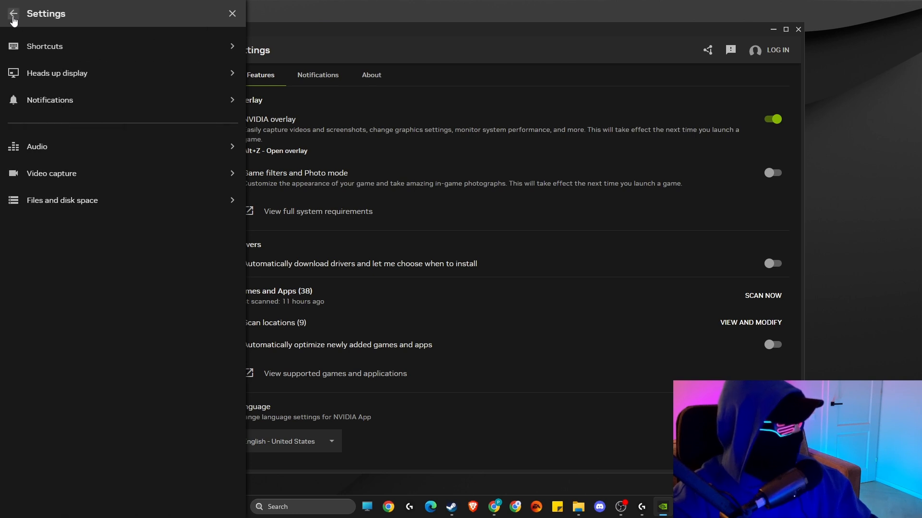
left_click(12, 12)
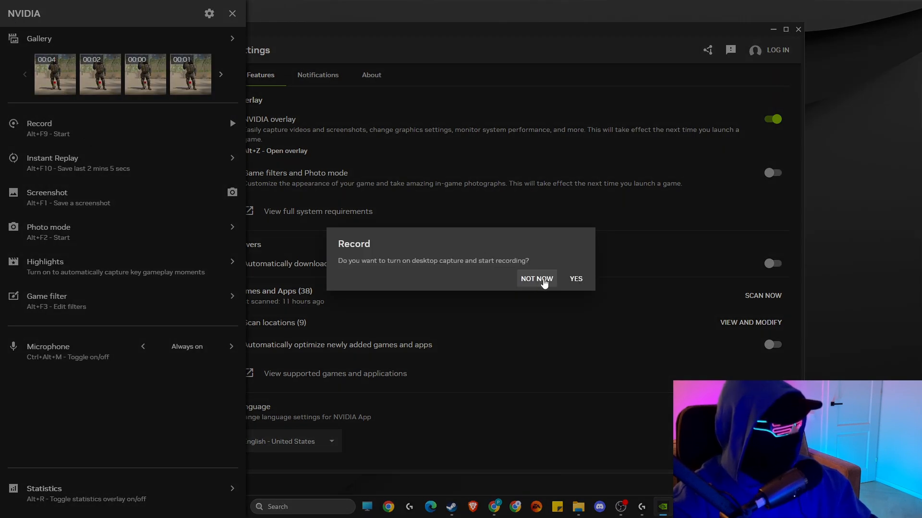
Answer the desktop capture prompt so the overlay closes over the settings page.
left_click(536, 279)
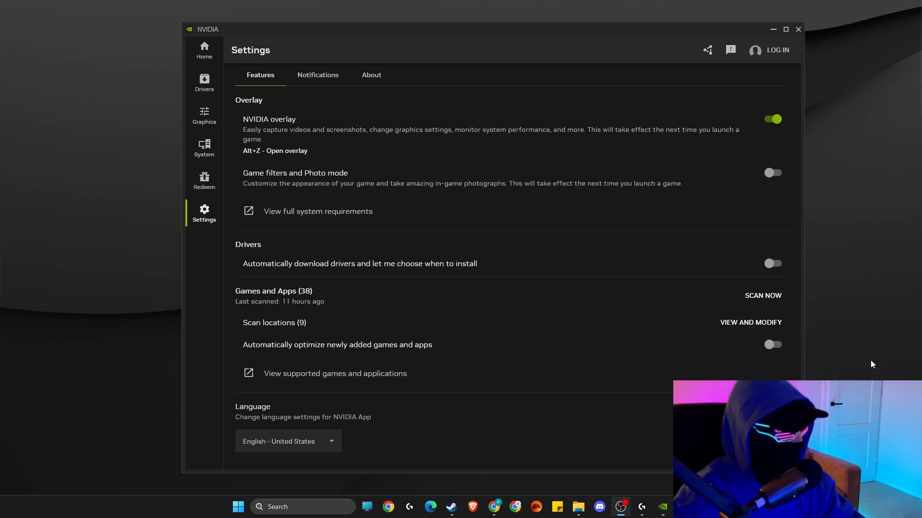
mouse_move(624, 284)
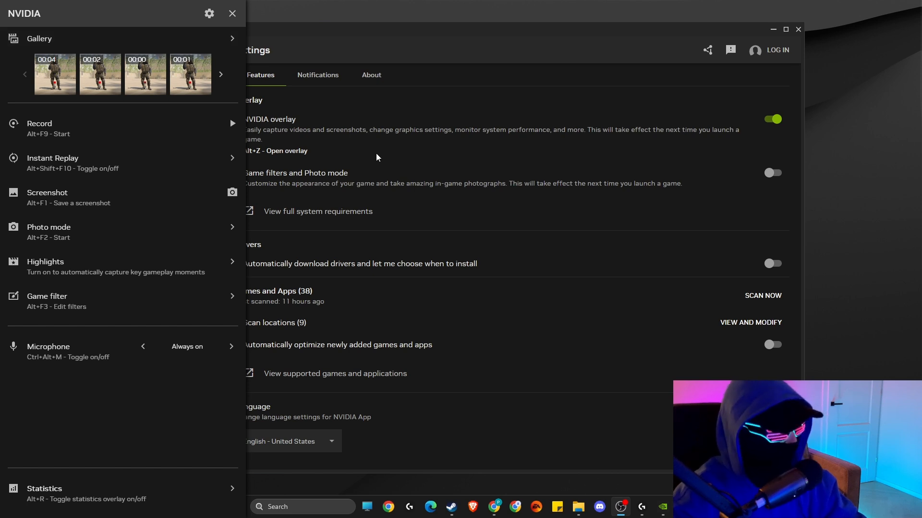
mouse_move(610, 312)
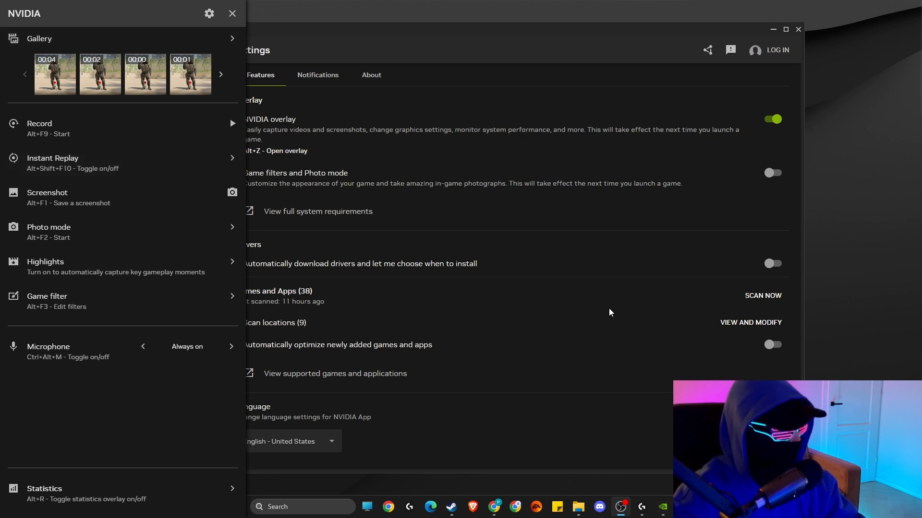
mouse_move(158, 84)
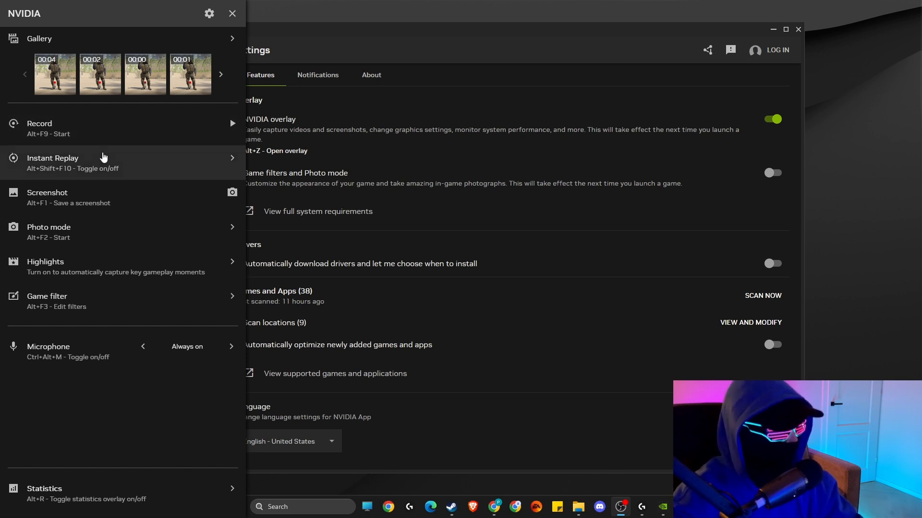
mouse_move(146, 51)
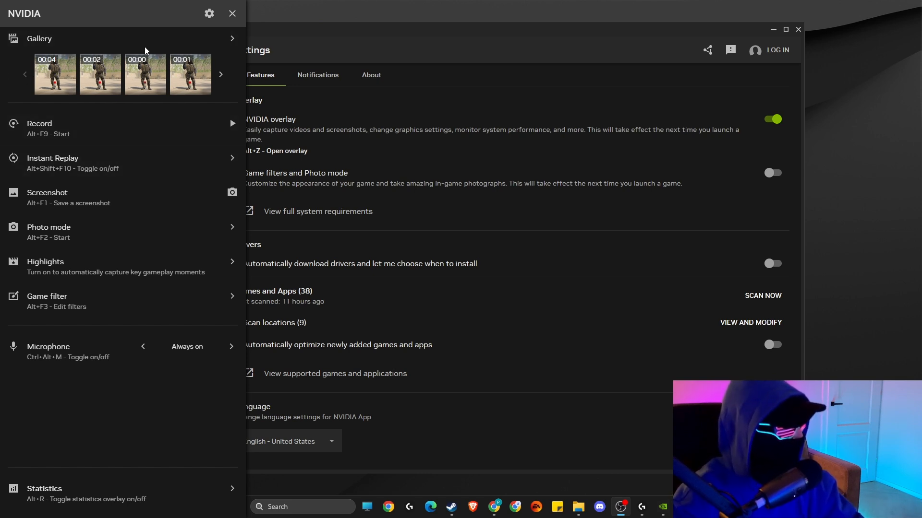